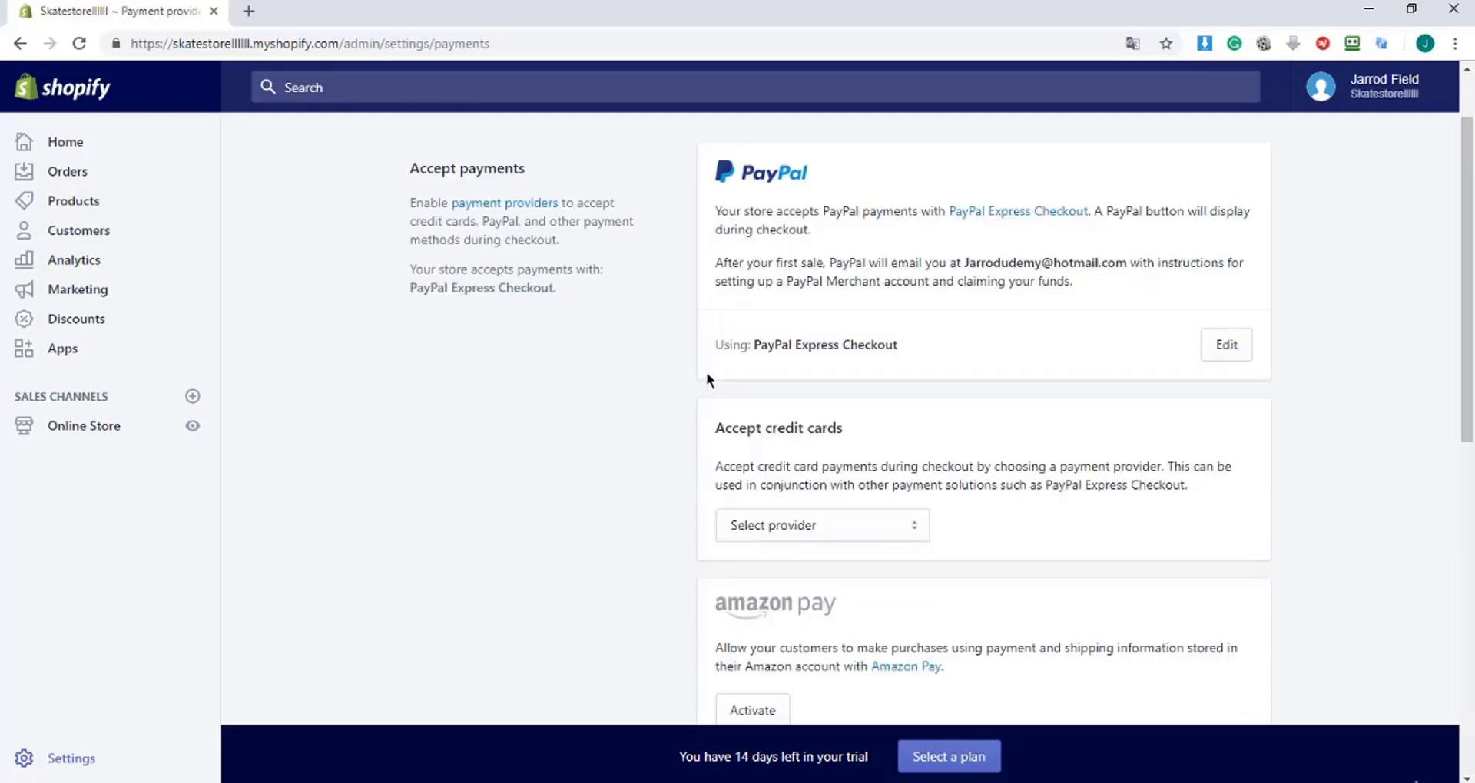
mouse_move(895, 309)
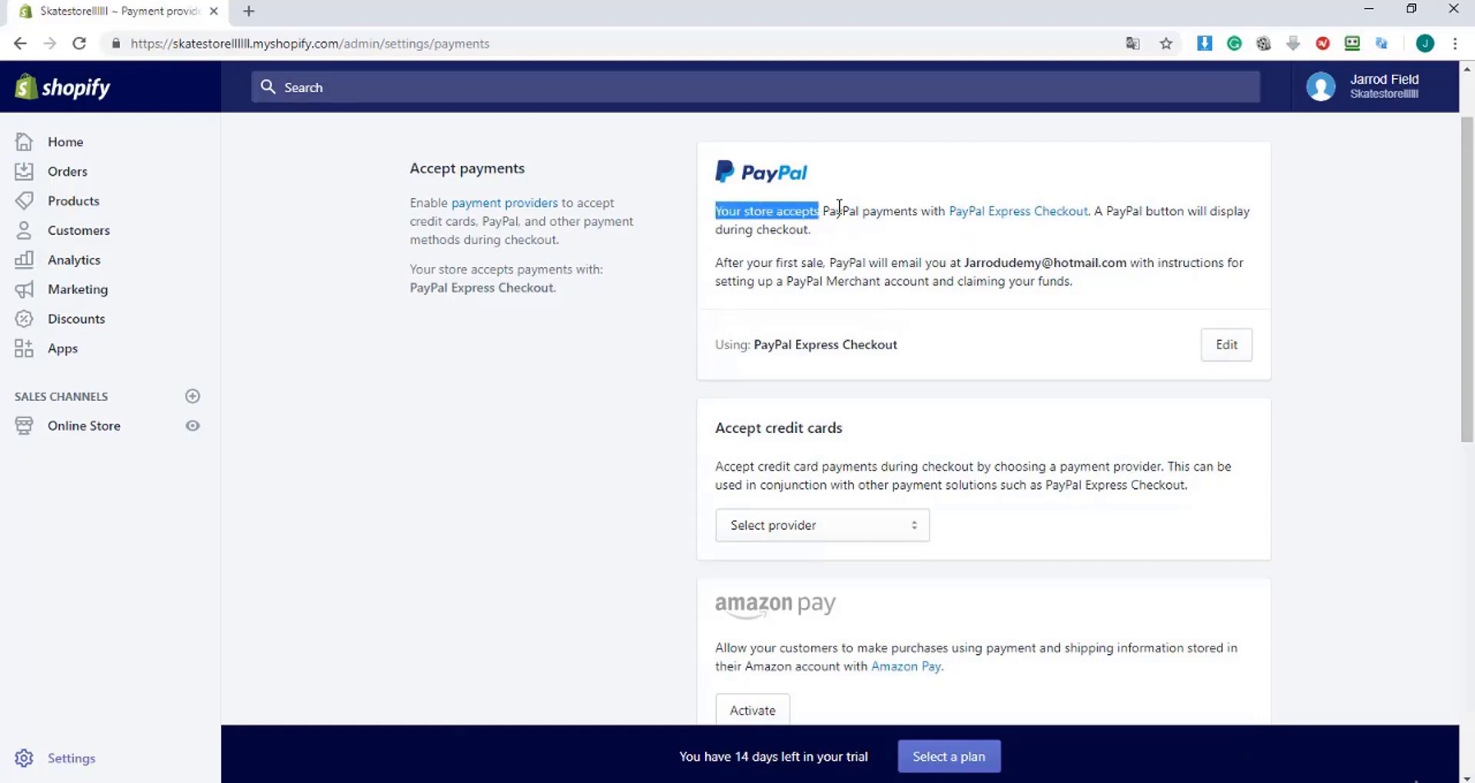
Step: Review the PayPal Express Checkout section and expand its details
left_click_drag(818, 210, 1081, 210)
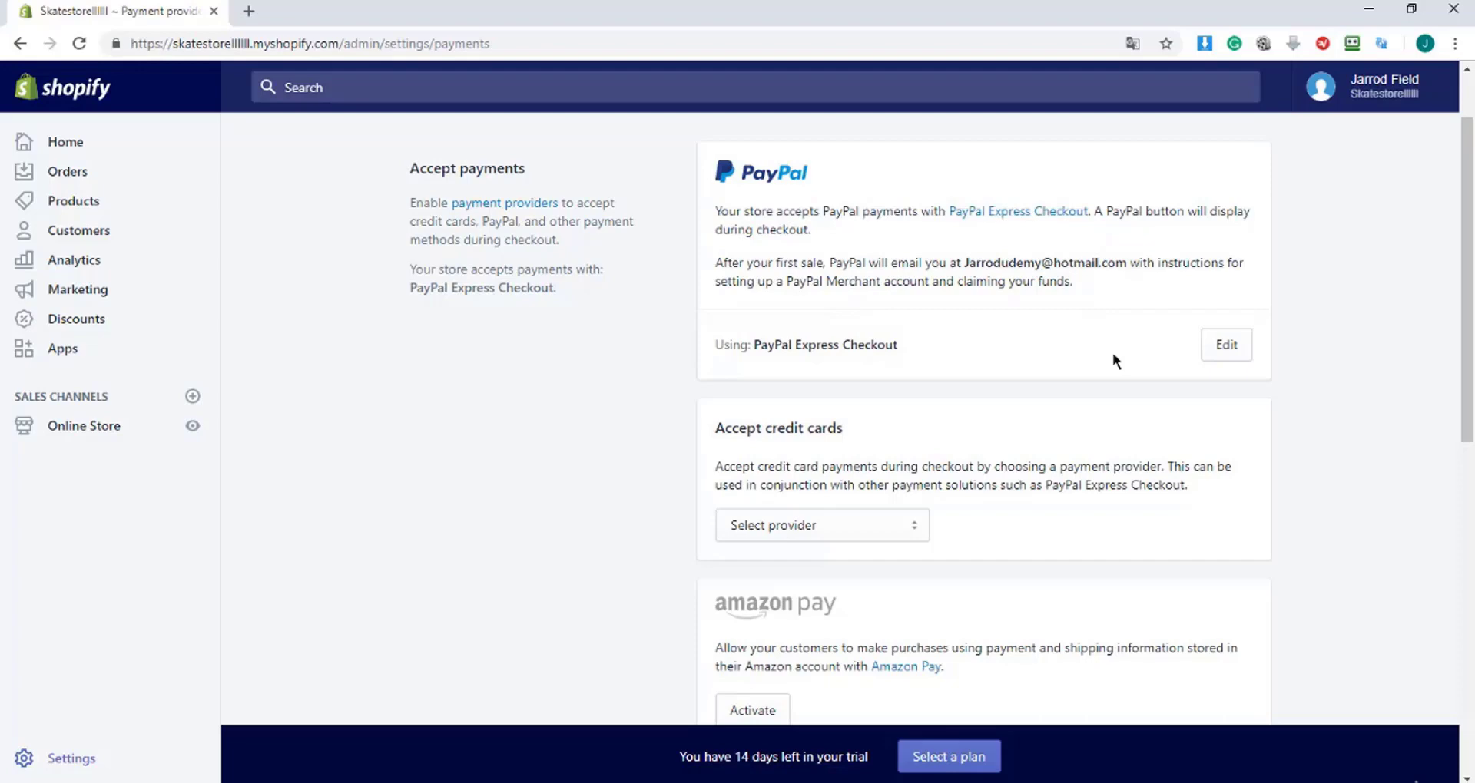
mouse_move(1226, 345)
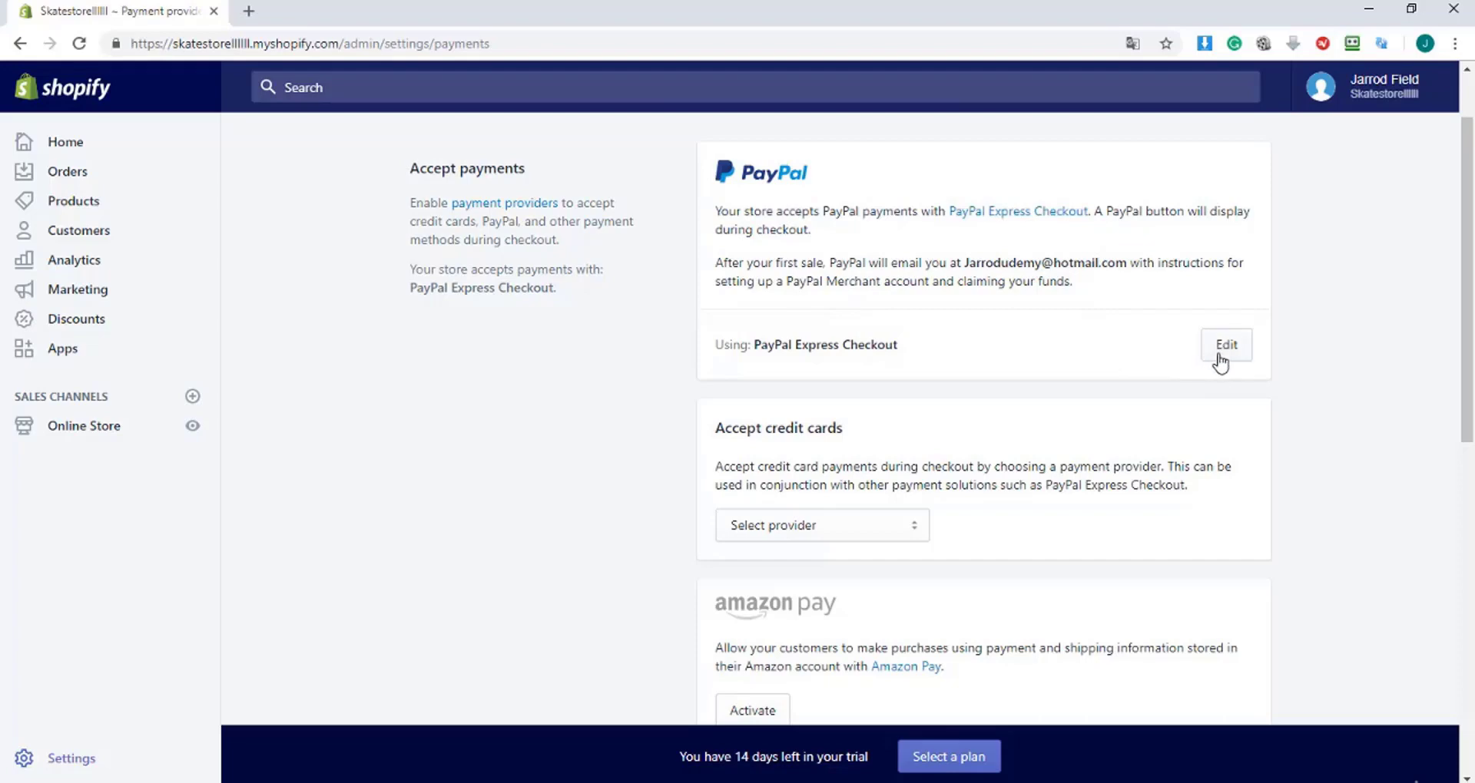
left_click(1224, 344)
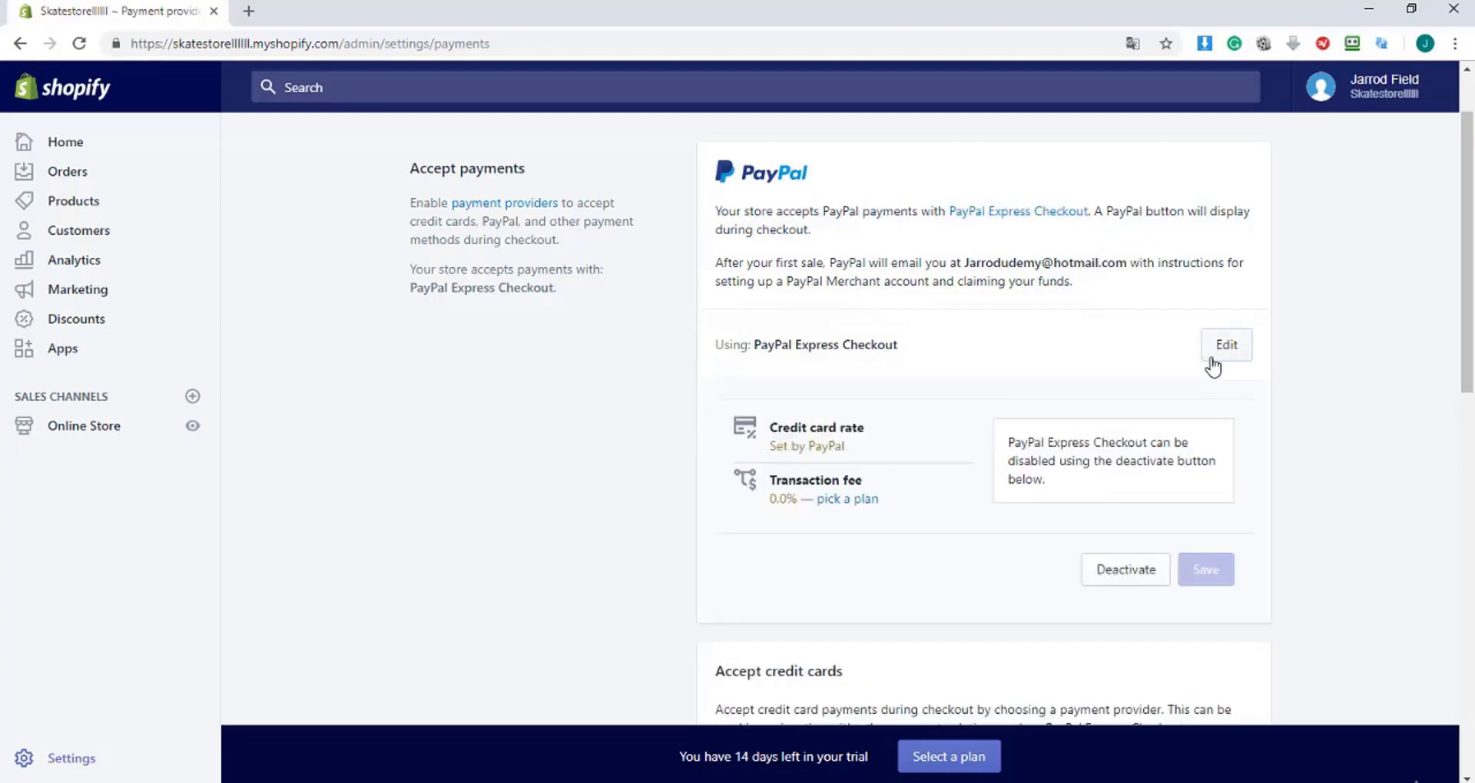
mouse_move(1133, 401)
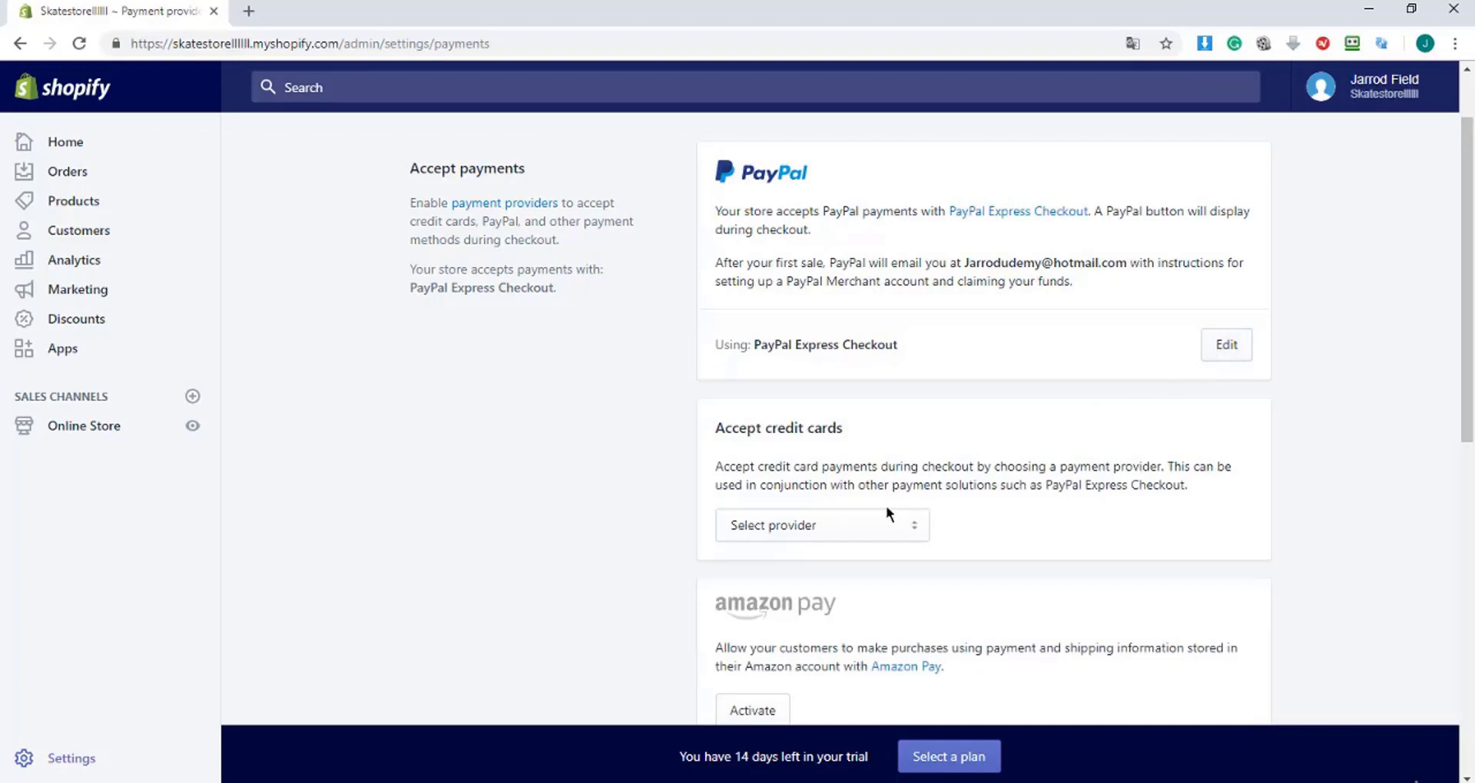
scroll("down", 3)
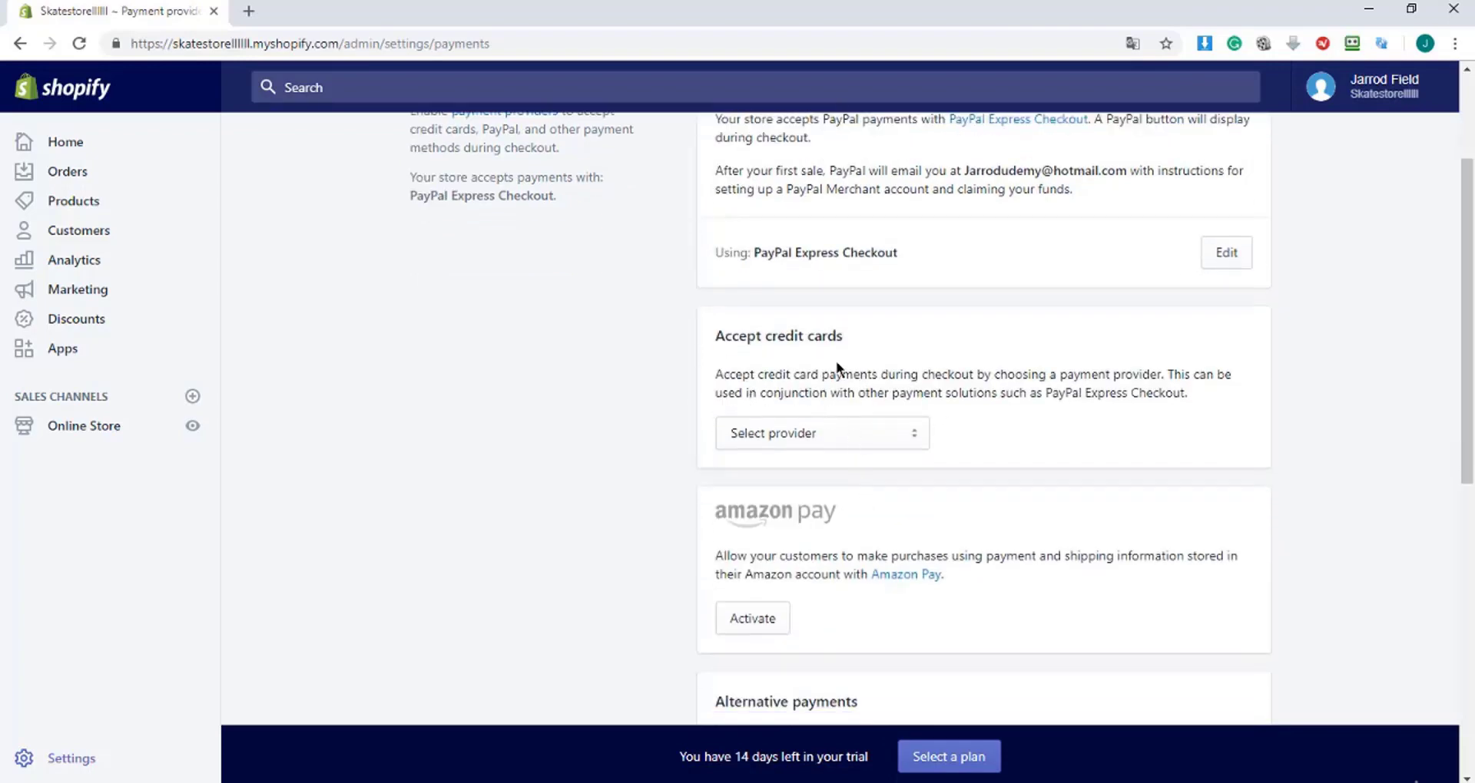
mouse_move(825, 398)
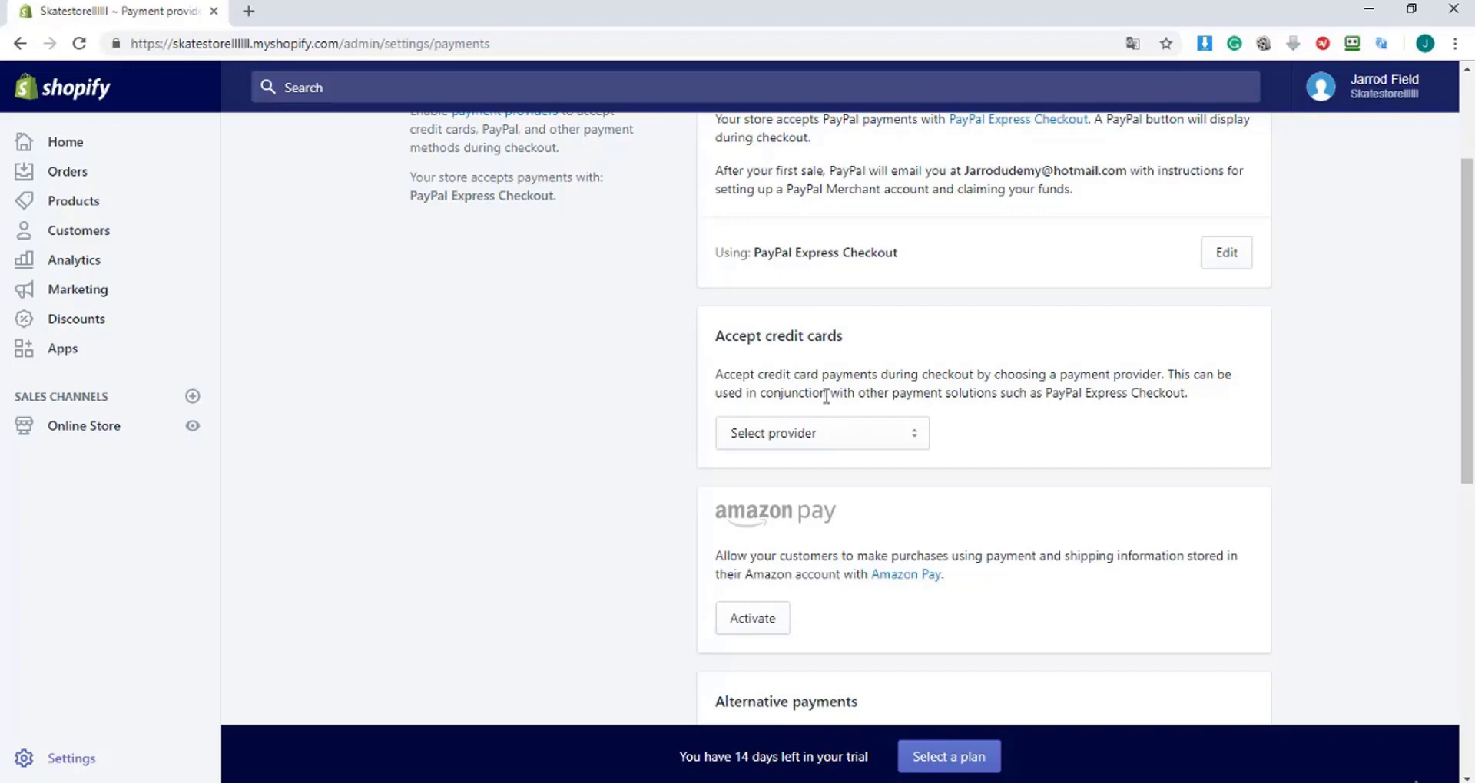
Step: Browse the credit card provider list, with Stripe recommended above Denmark-available gateways
left_click(820, 433)
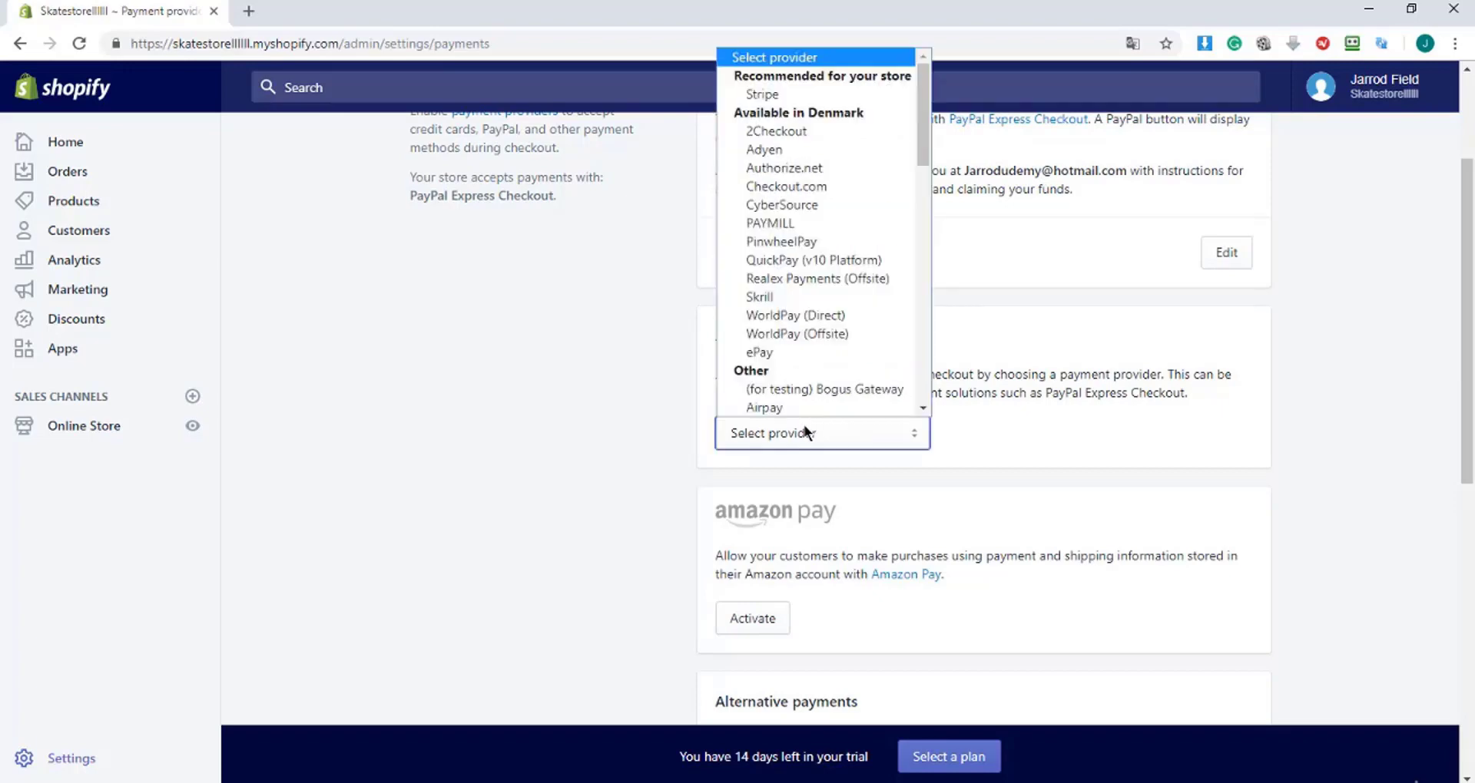
mouse_move(817, 373)
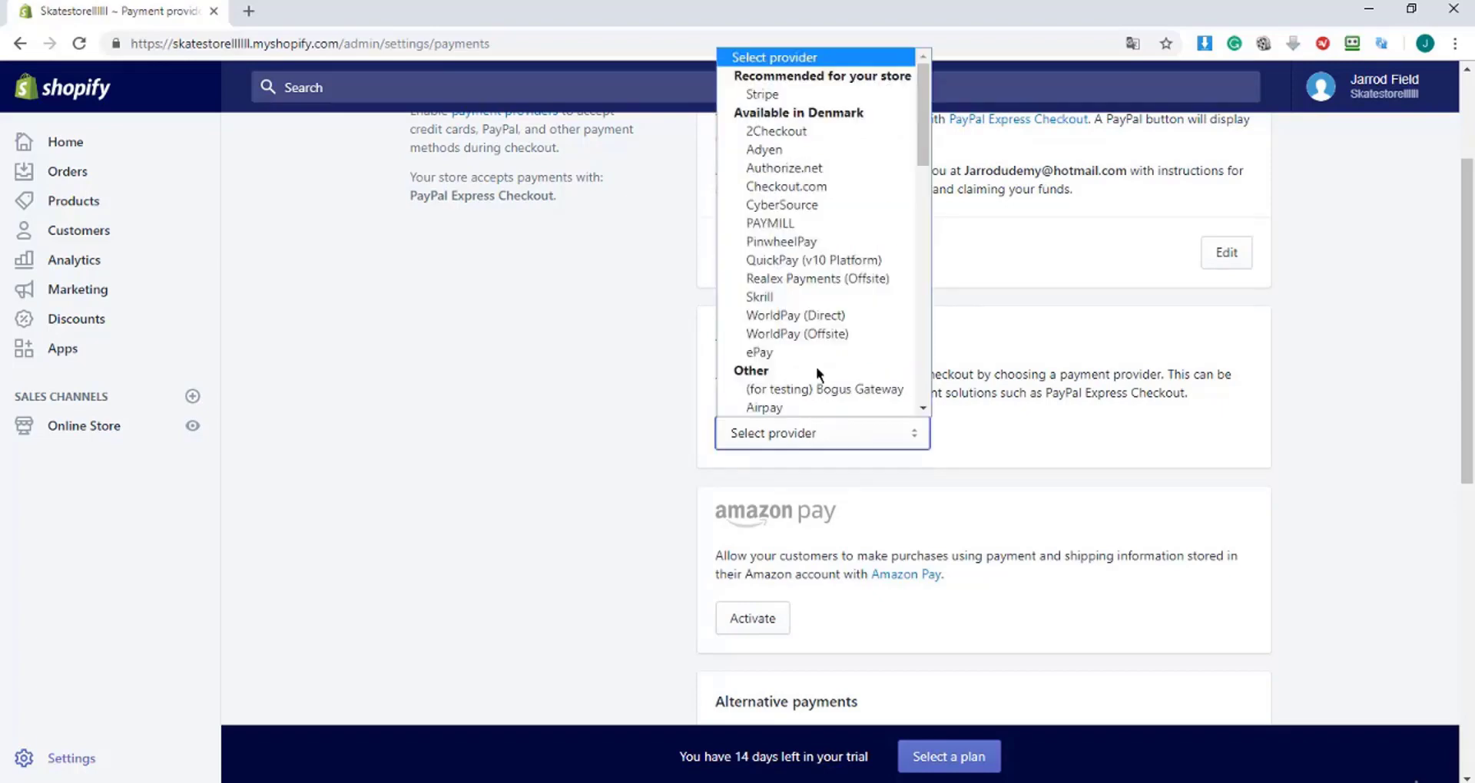
mouse_move(762, 94)
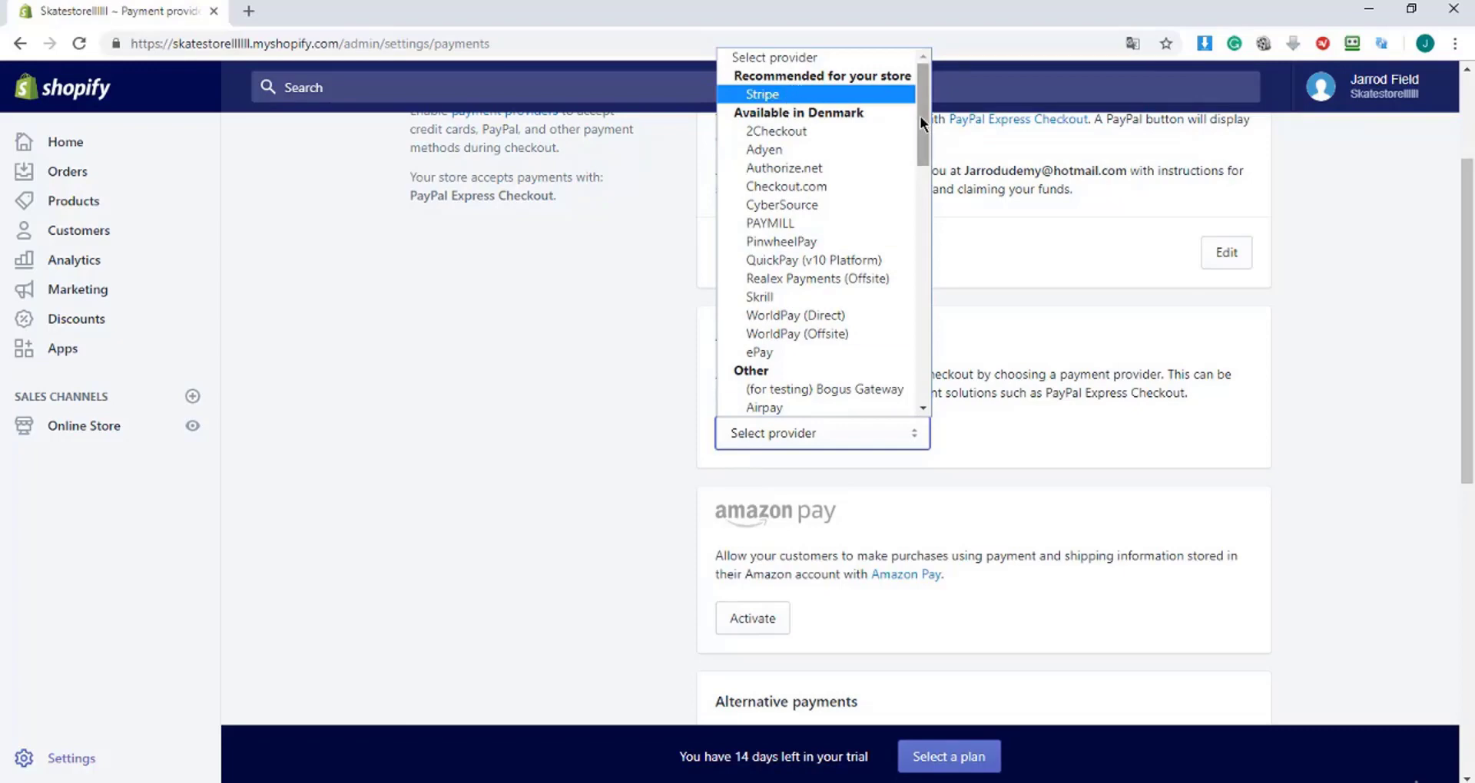
scroll("down", 3)
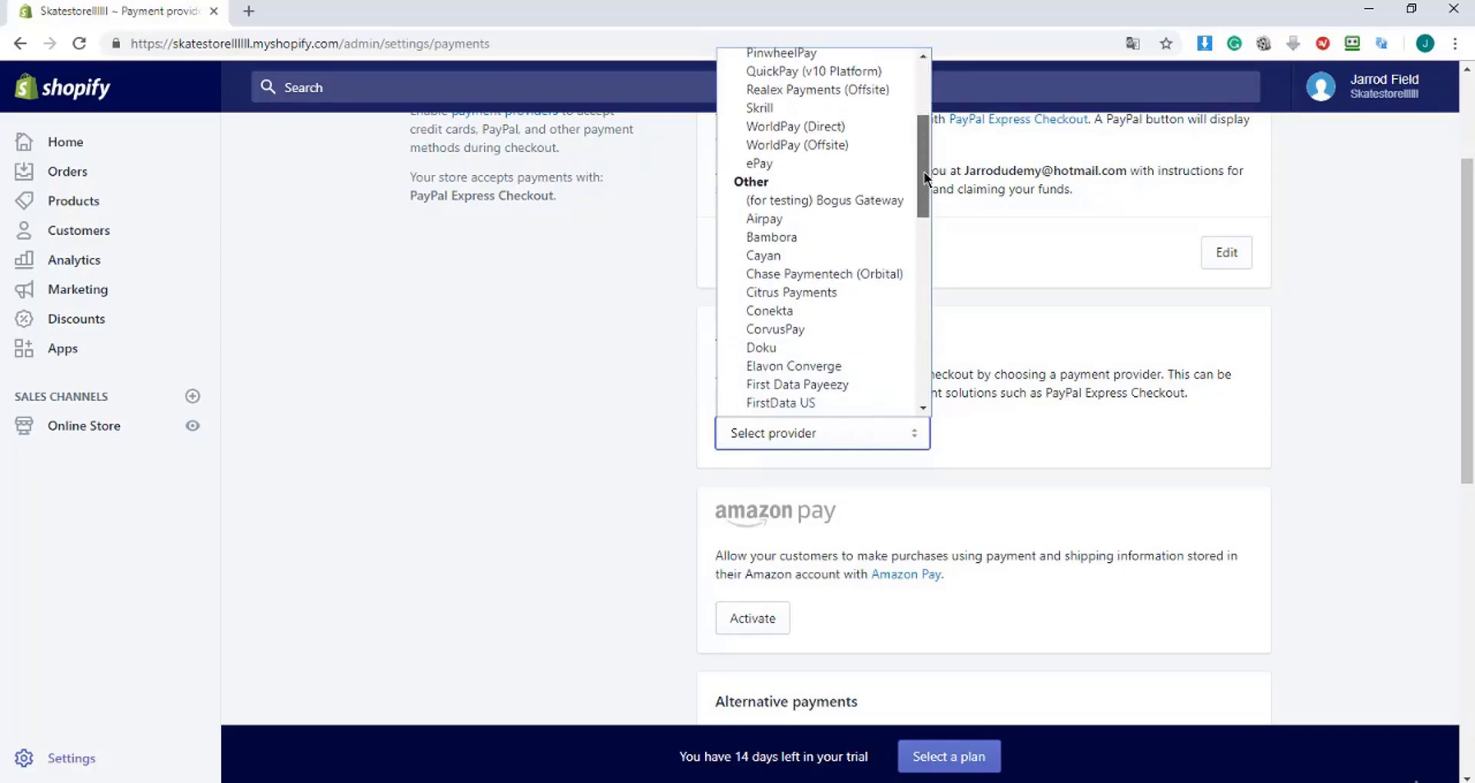
scroll("down", 3)
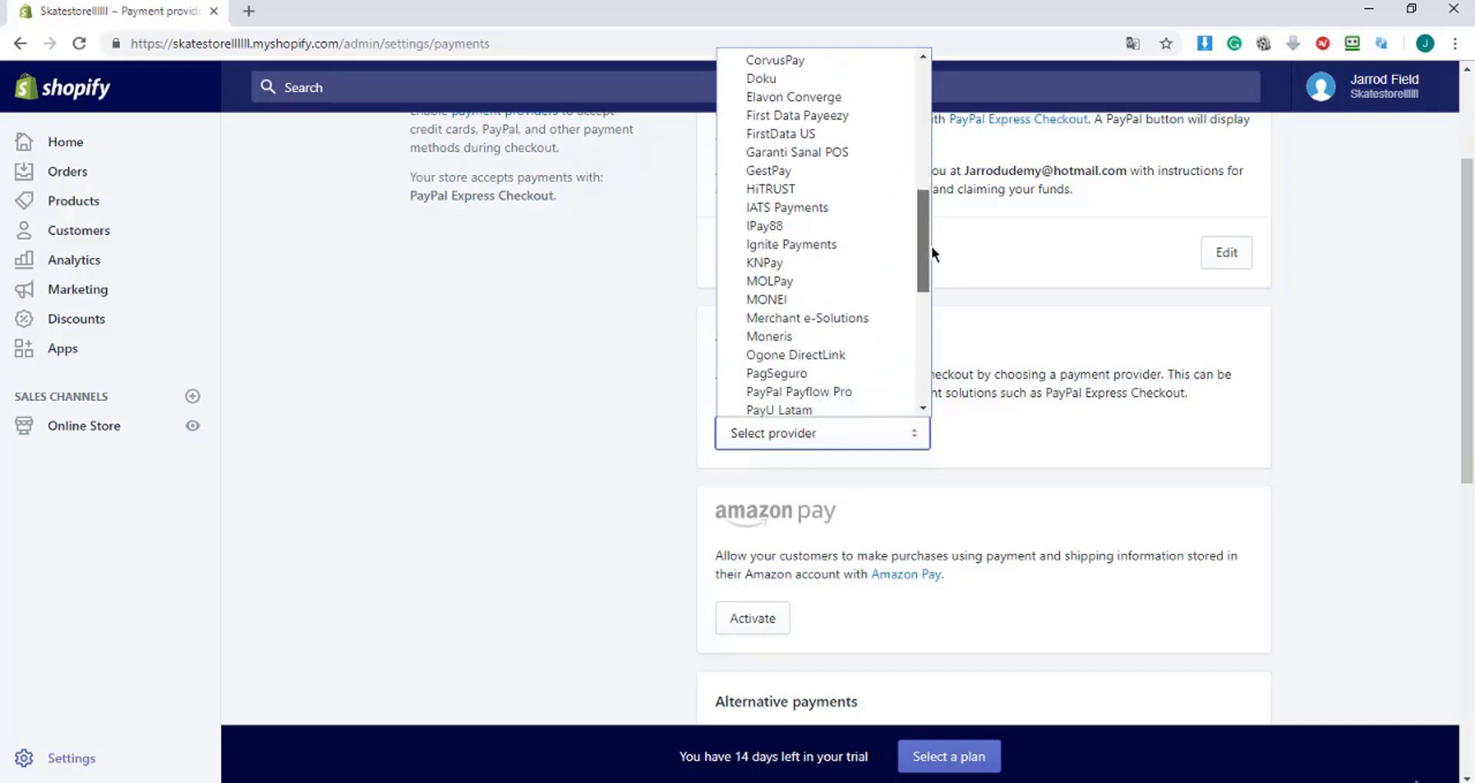
scroll("down", 3)
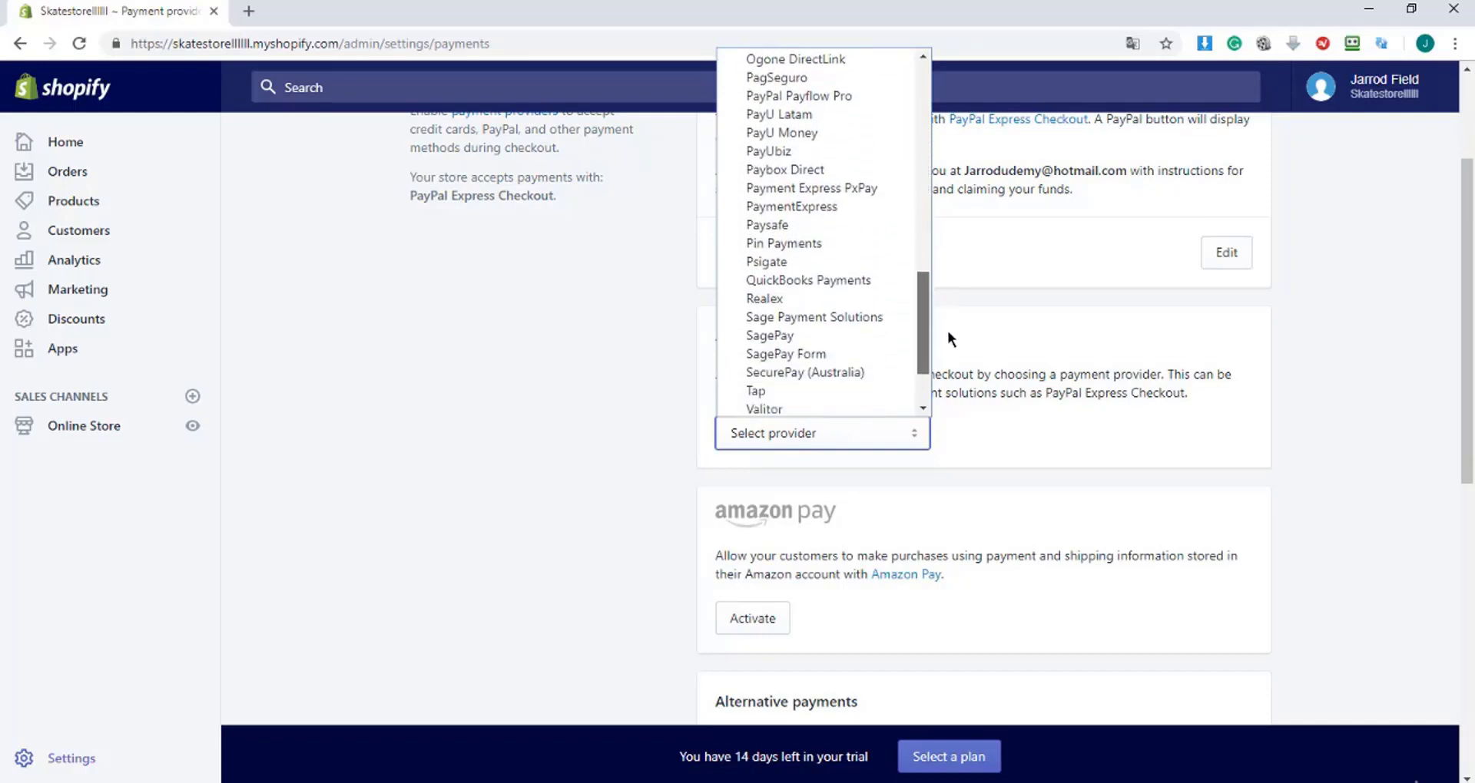
scroll("up", 3)
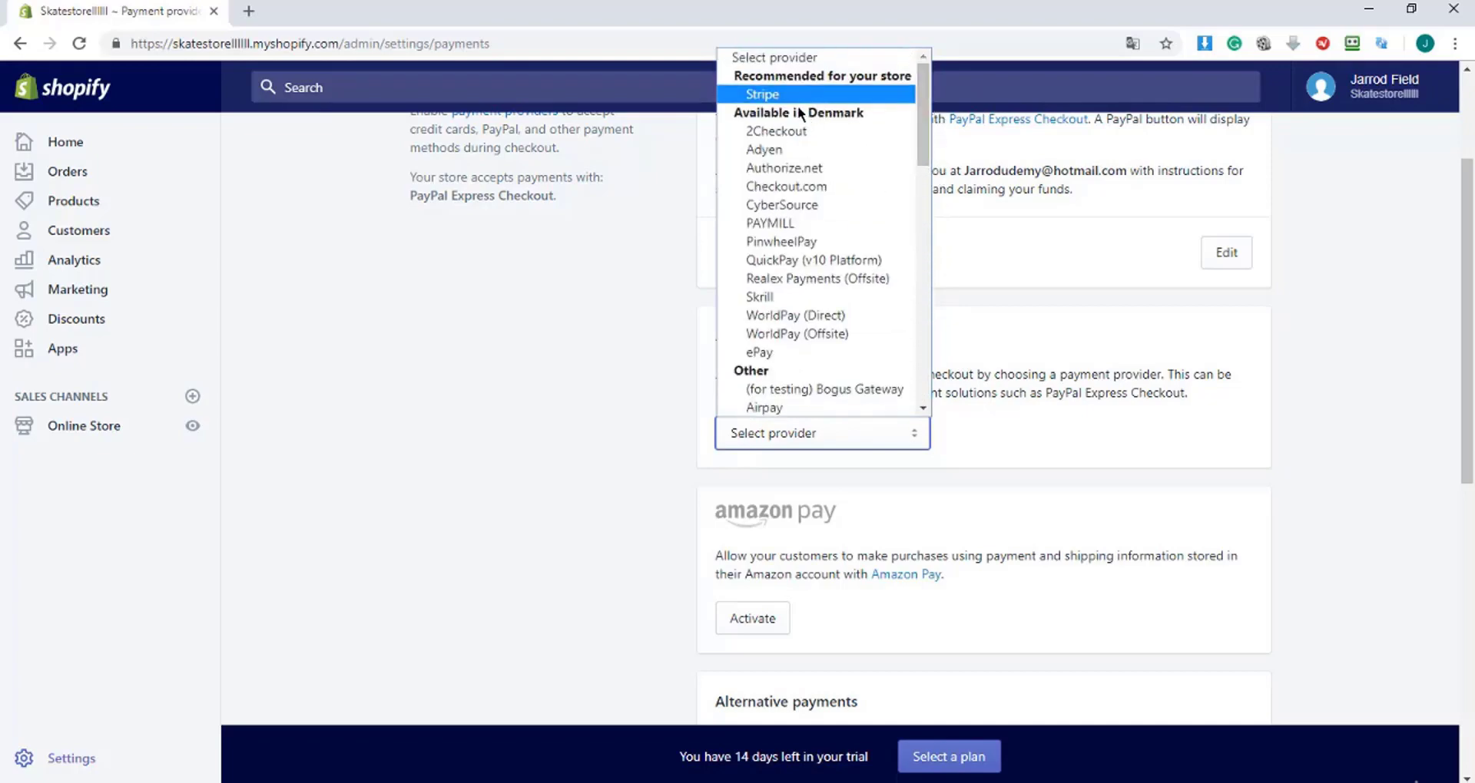
Step: Choose Stripe as the credit card provider, with rates set by Stripe
left_click(761, 93)
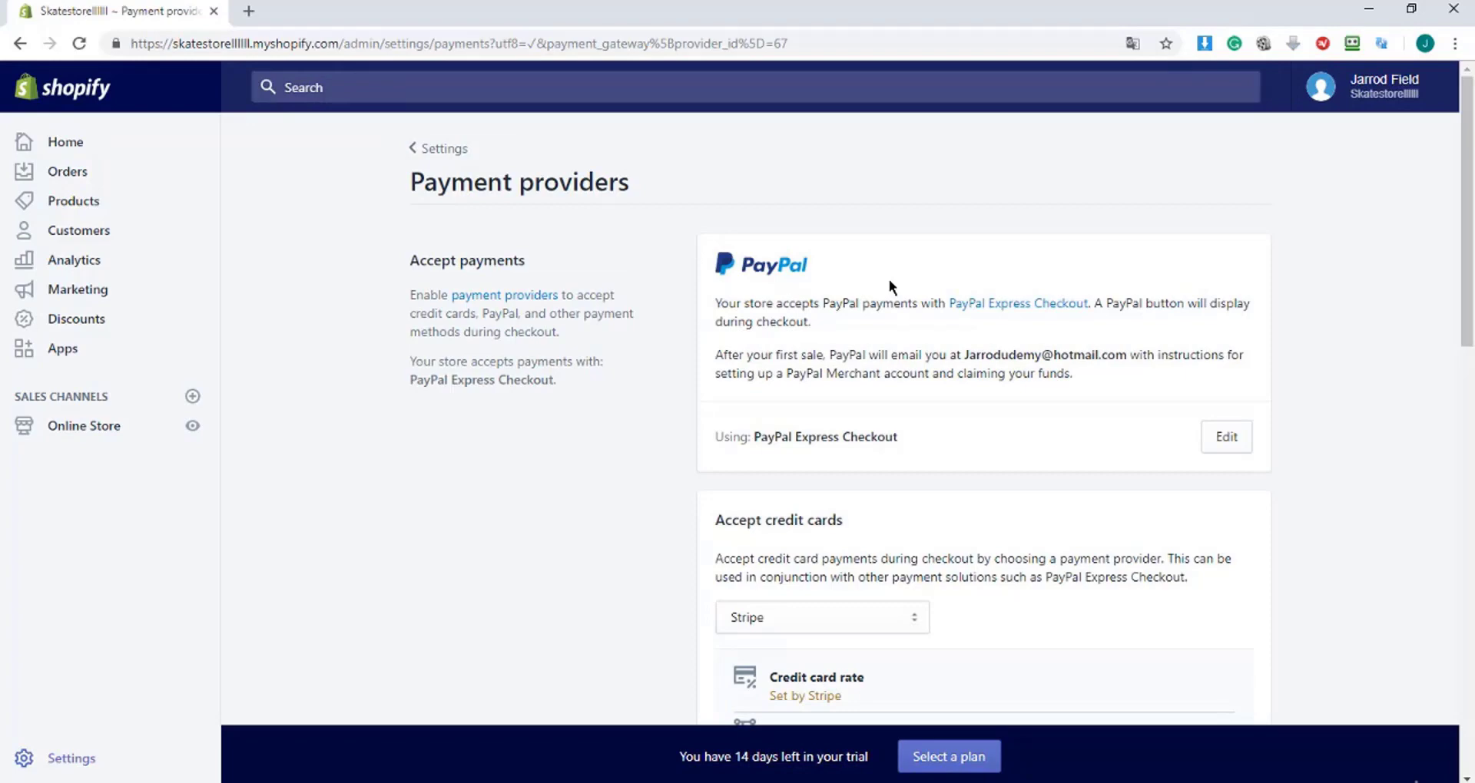
scroll("down", 3)
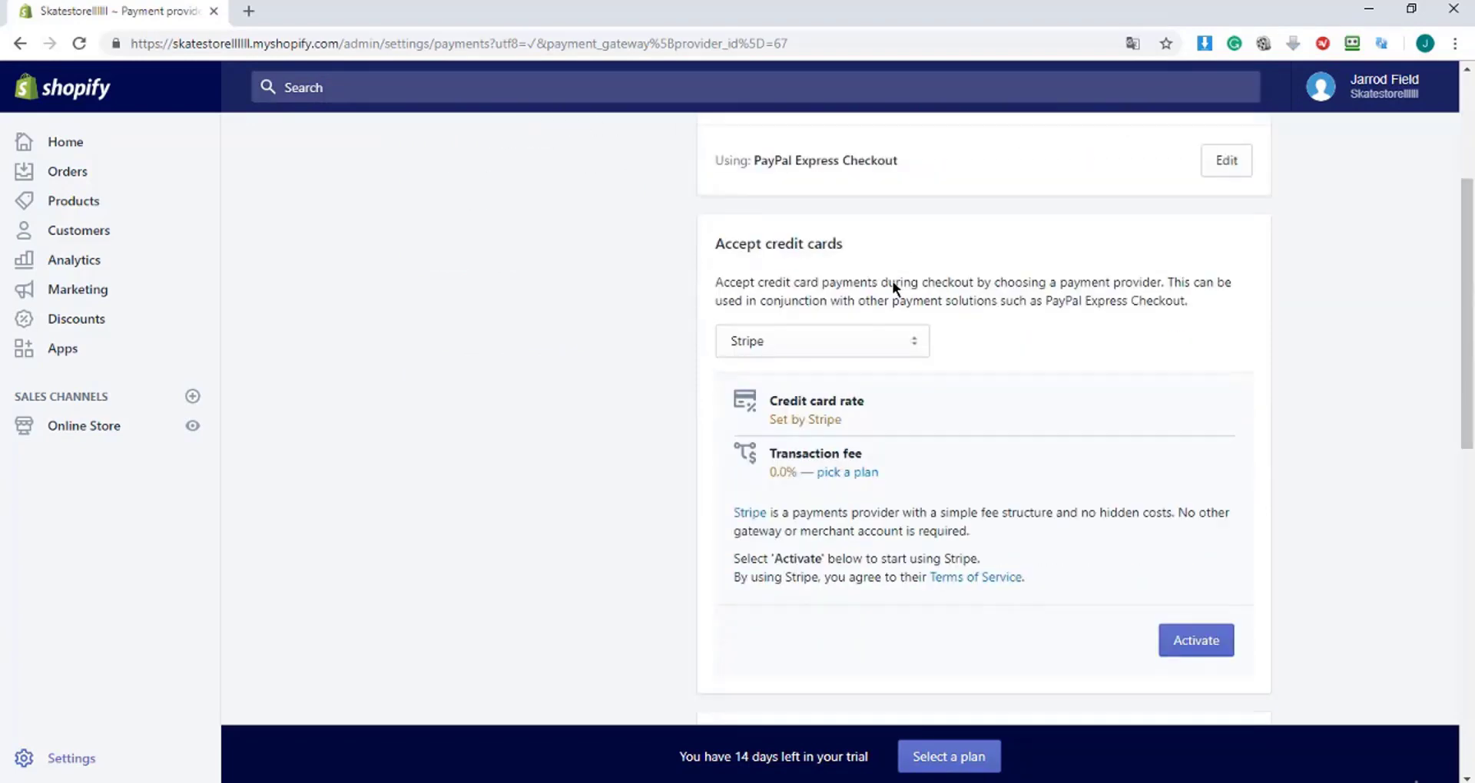
scroll("down", 3)
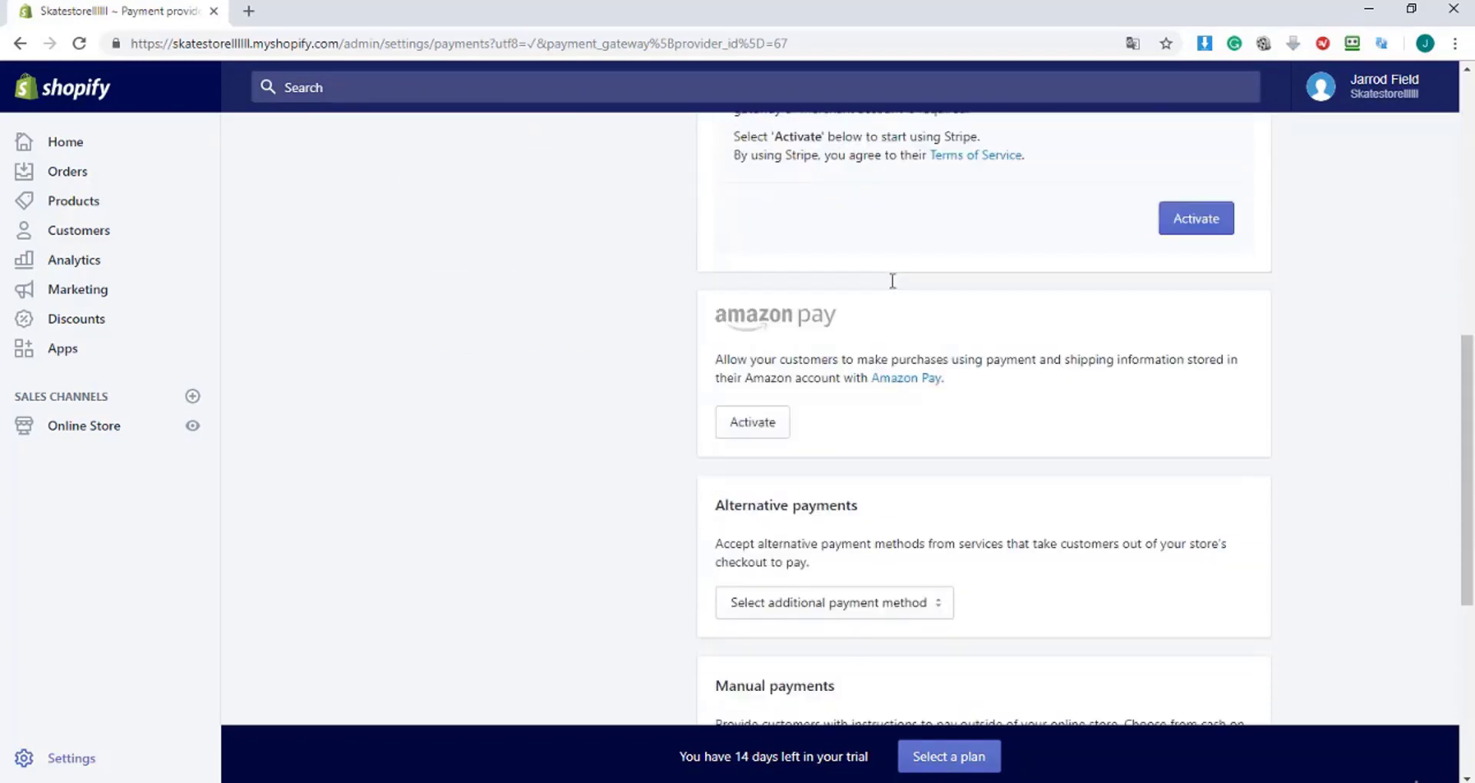
scroll("down", 3)
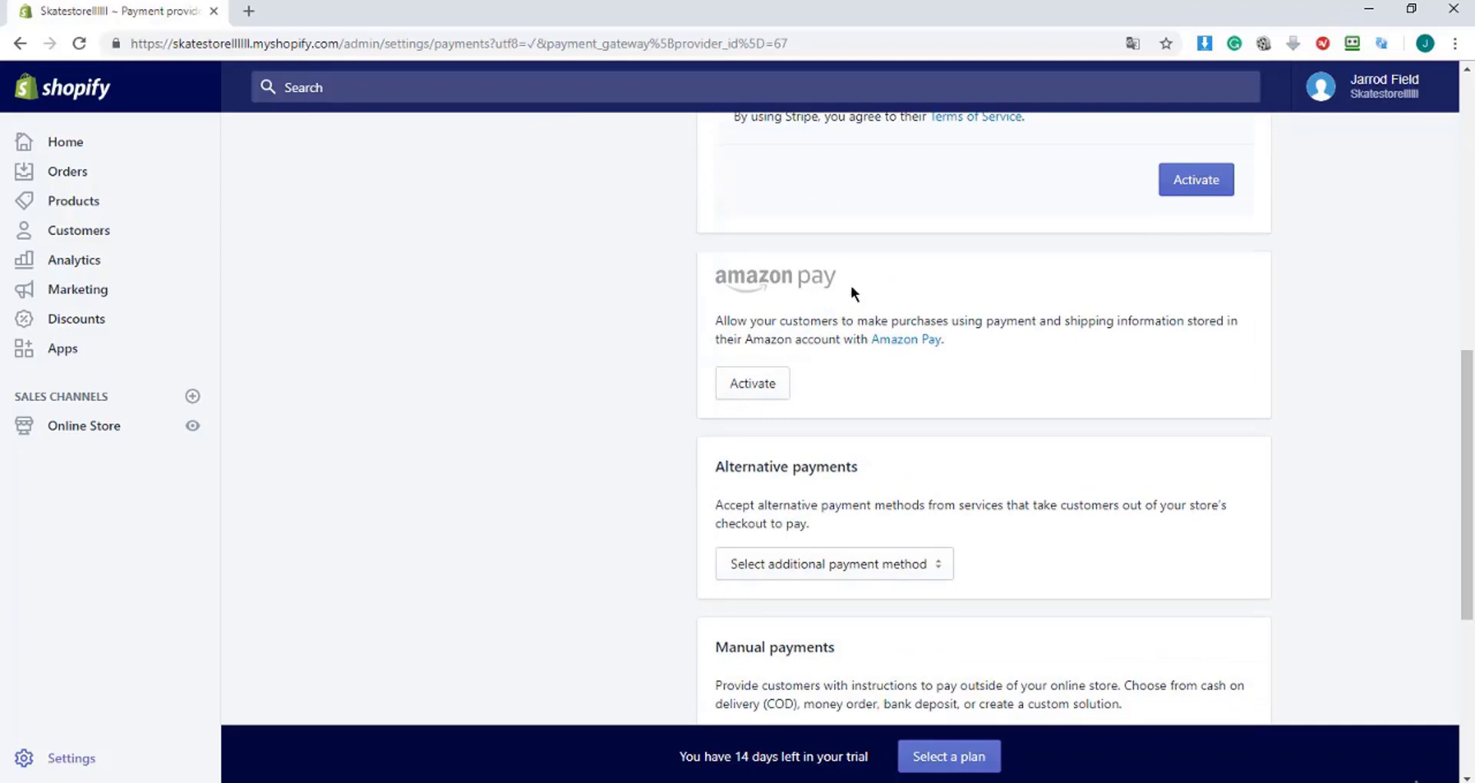
scroll("down", 3)
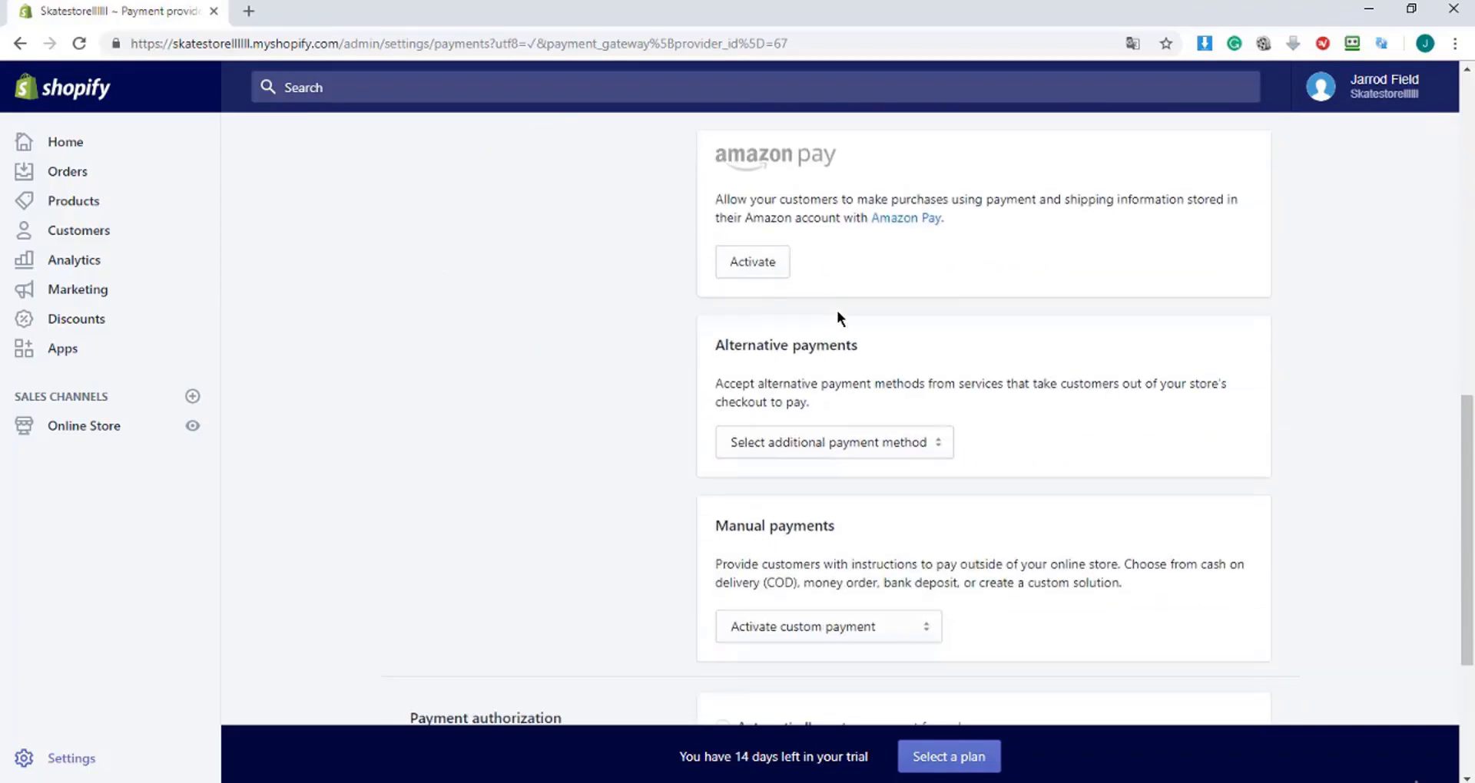
scroll("down", 3)
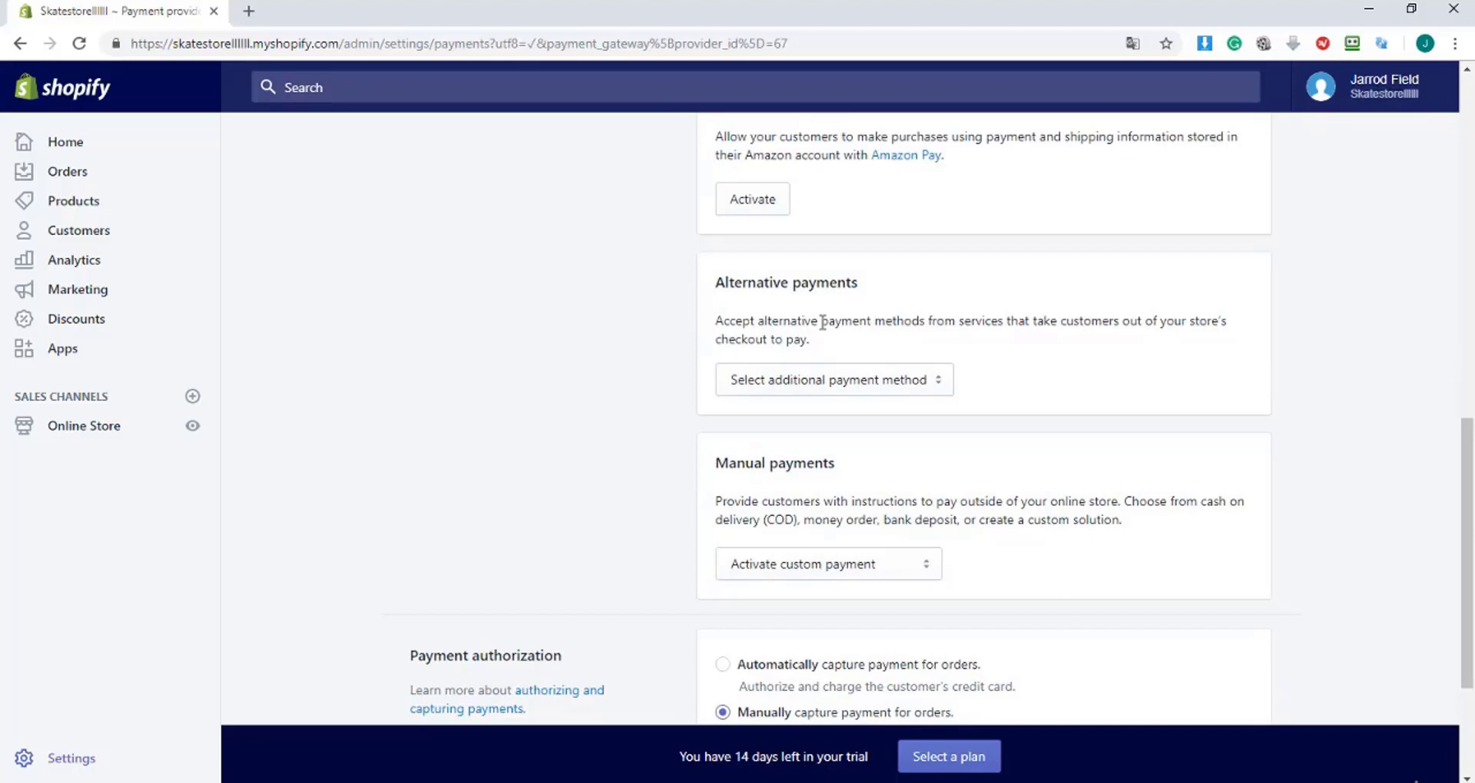
left_click(832, 379)
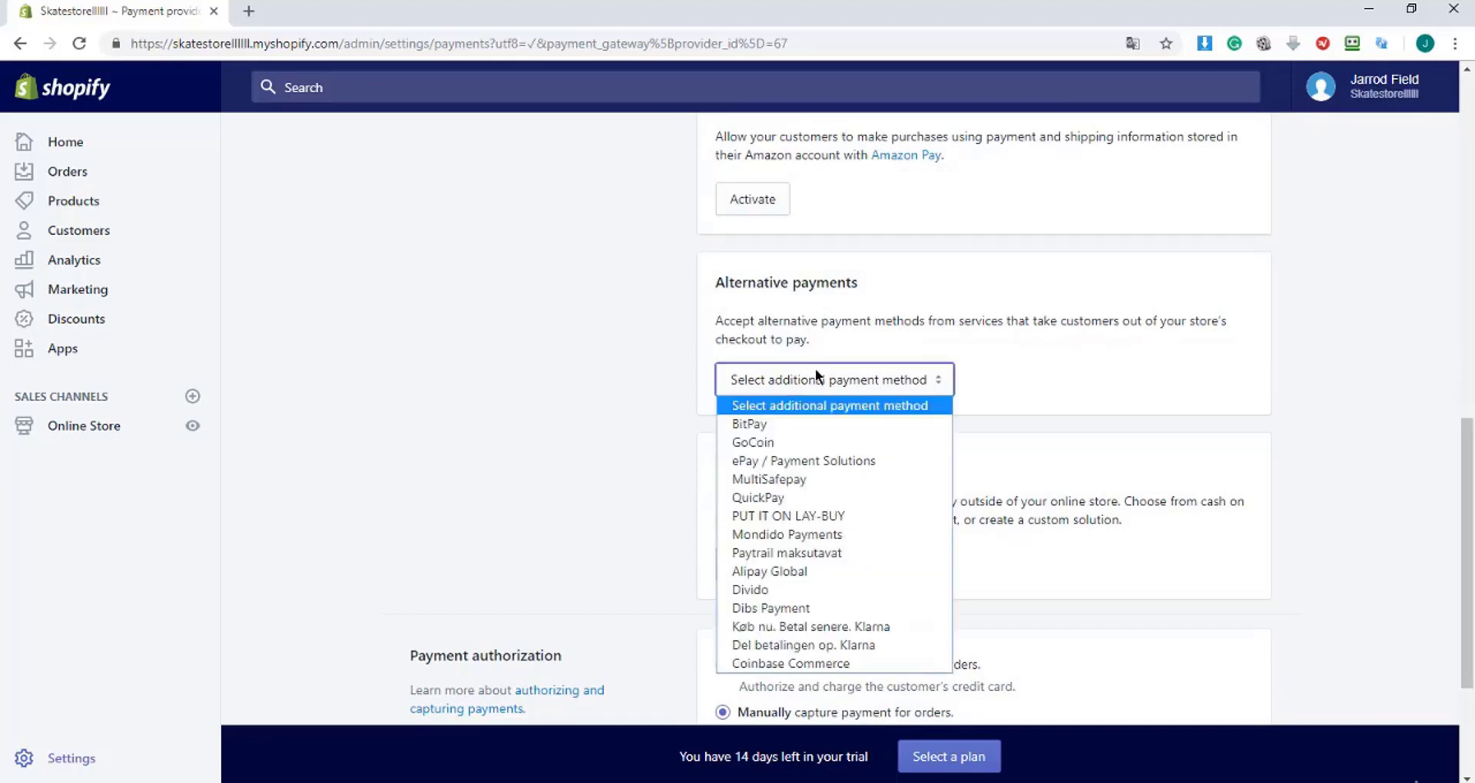
left_click(832, 380)
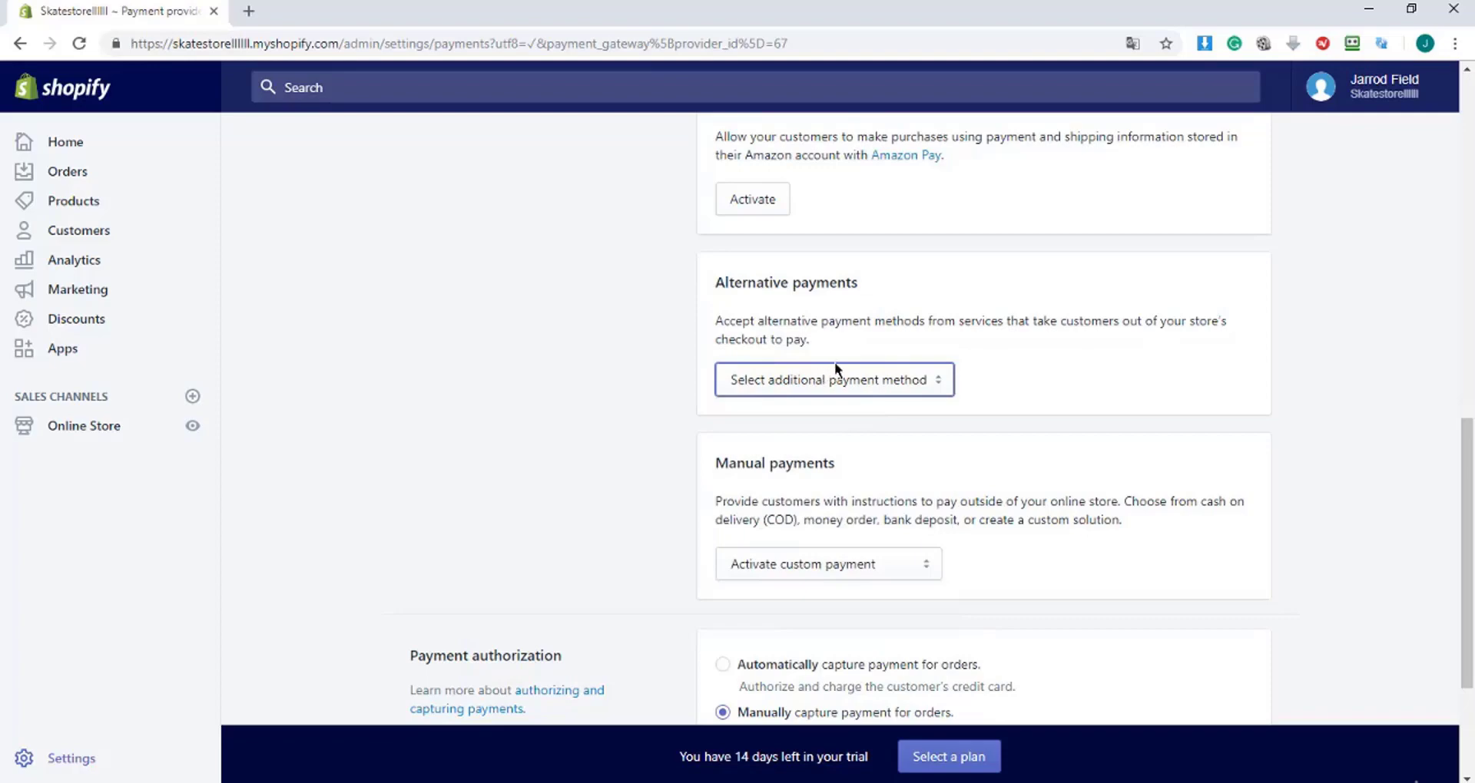
scroll("down", 3)
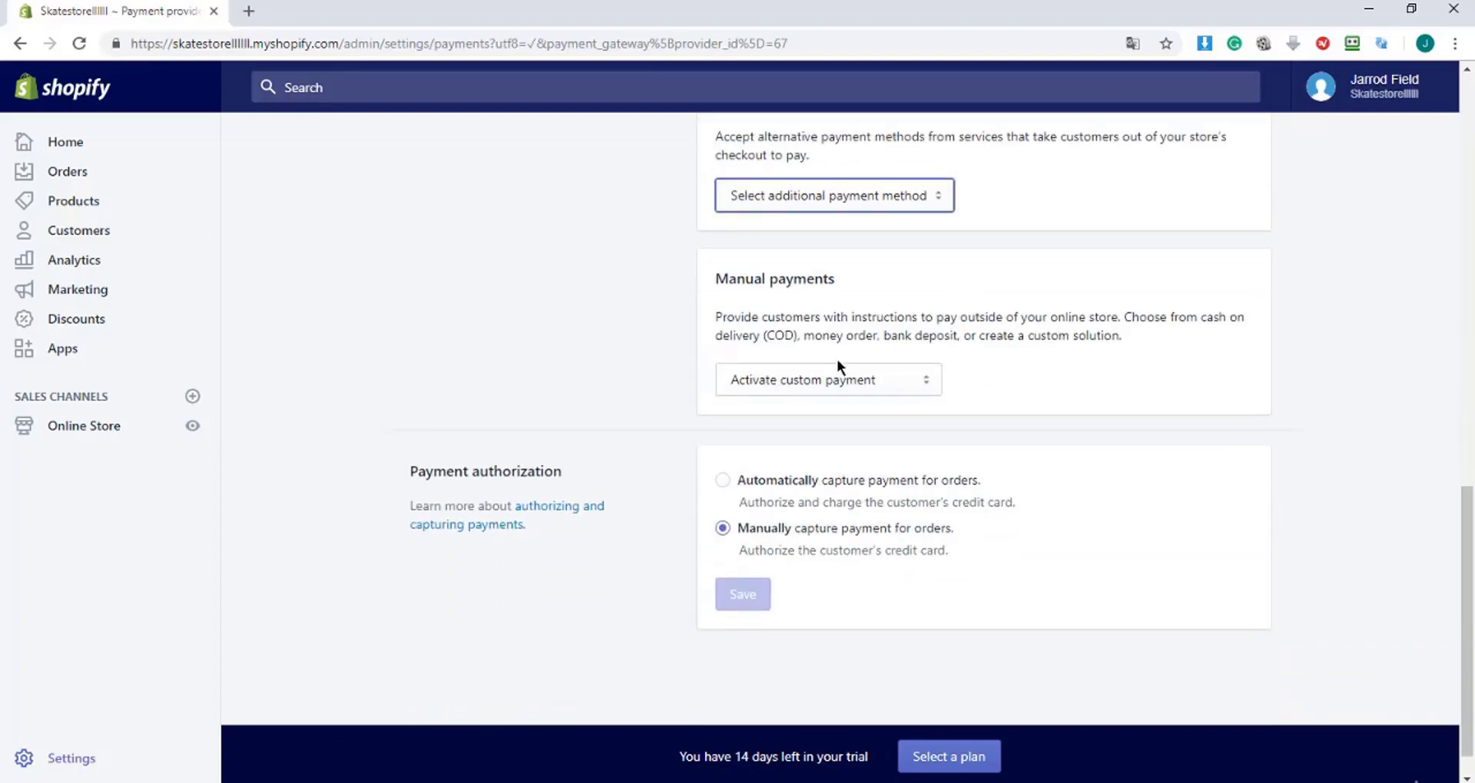
scroll("down", 3)
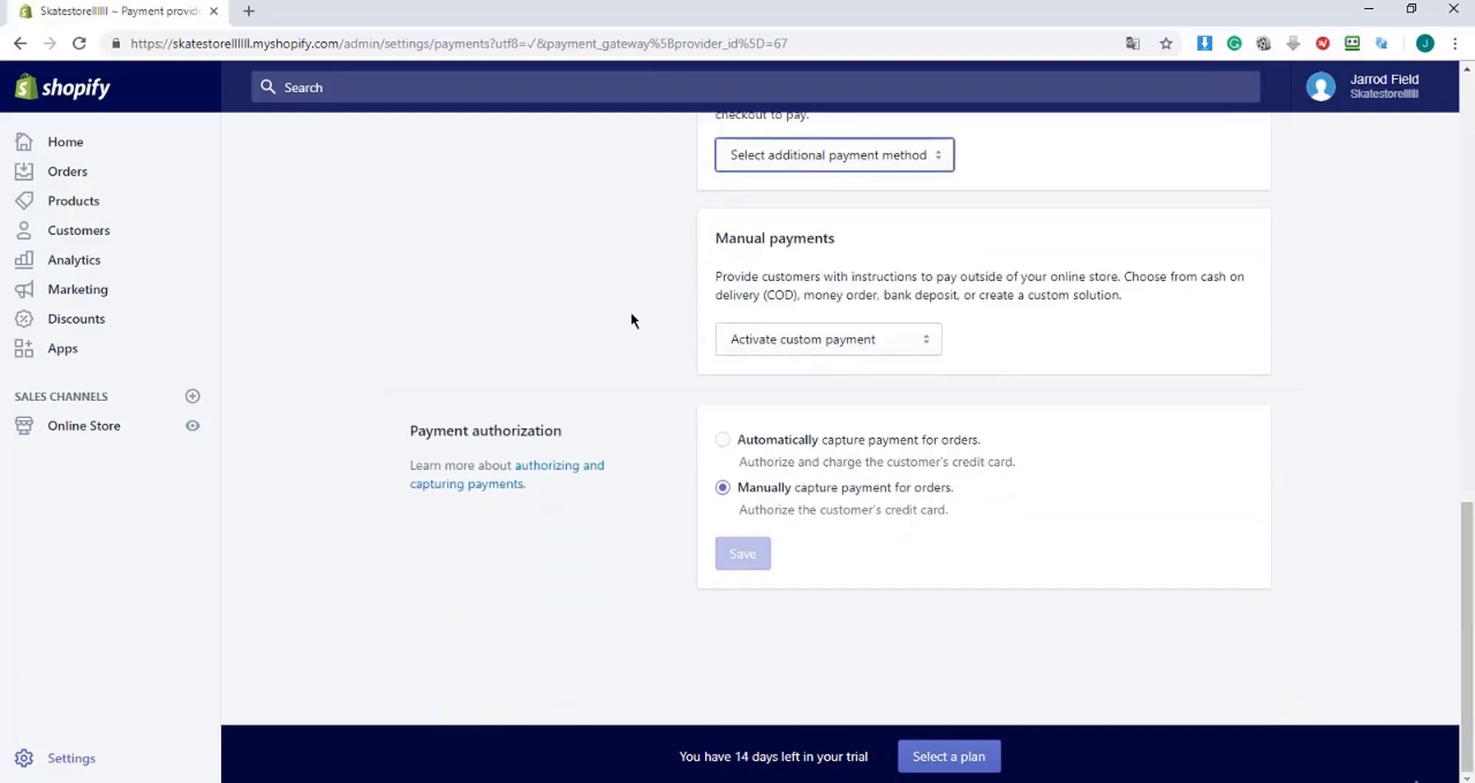